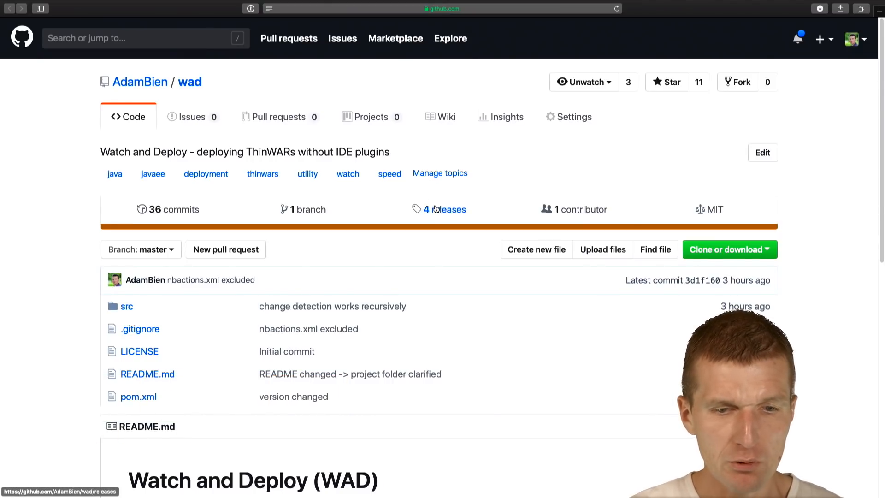
Step: Run the recalled mvn archetype:generate command and enter artifactId duke for the new project
scroll(down, 3)
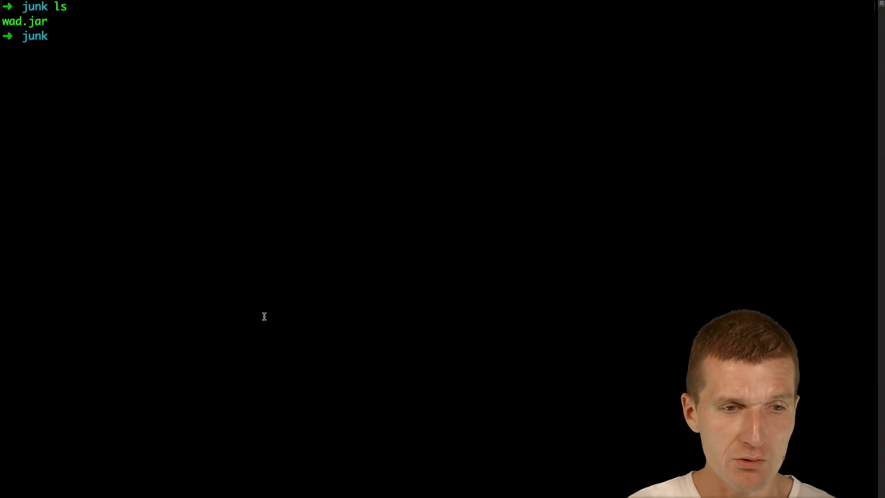
mouse_move(219, 328)
text(mvn)
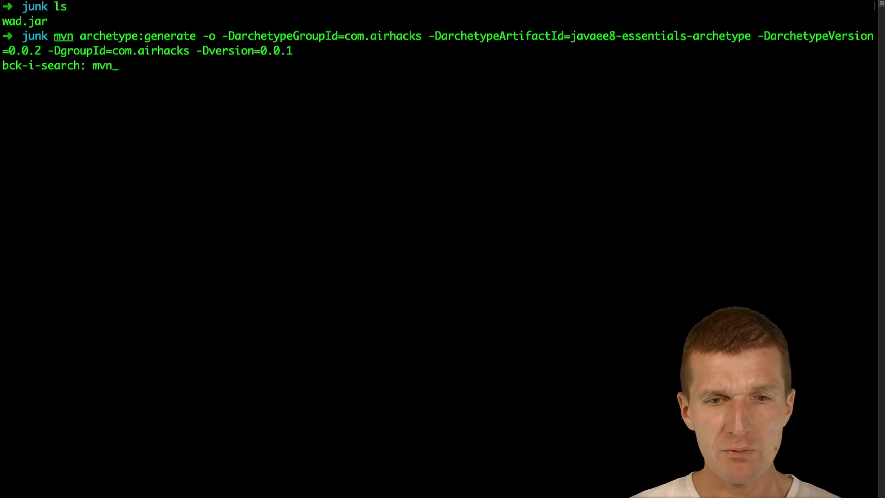
key(Escape)
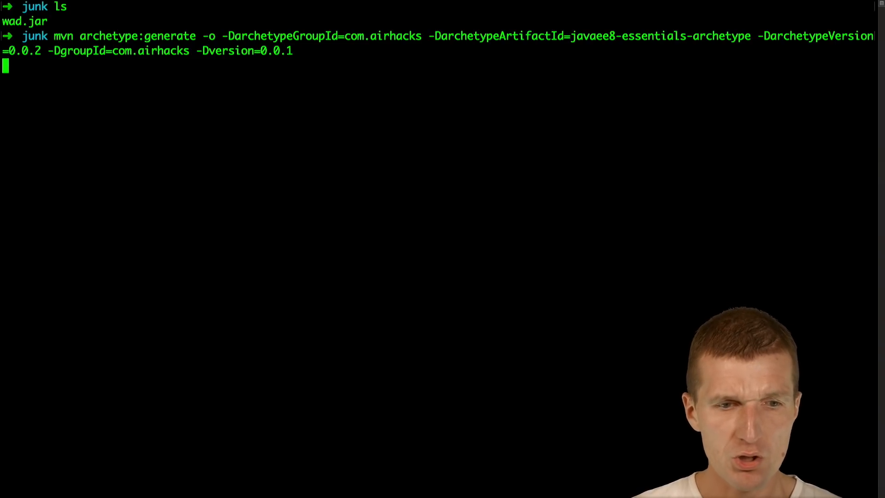
key(Return)
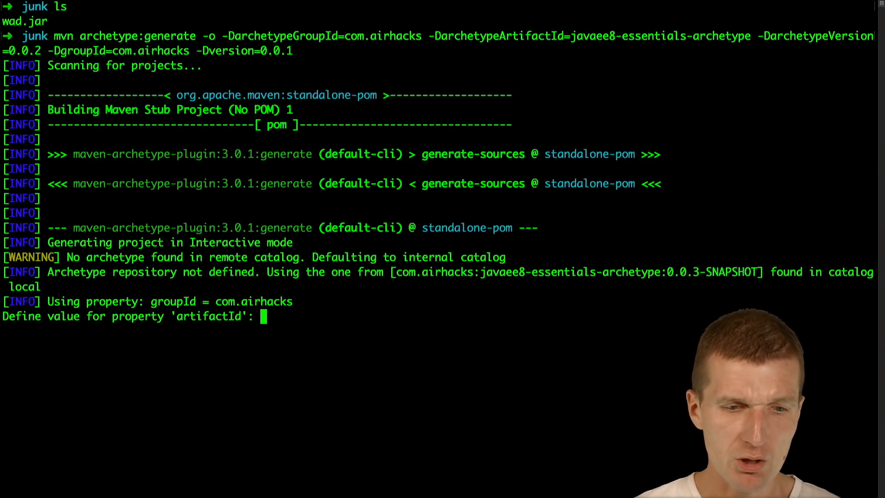
mouse_move(558, 153)
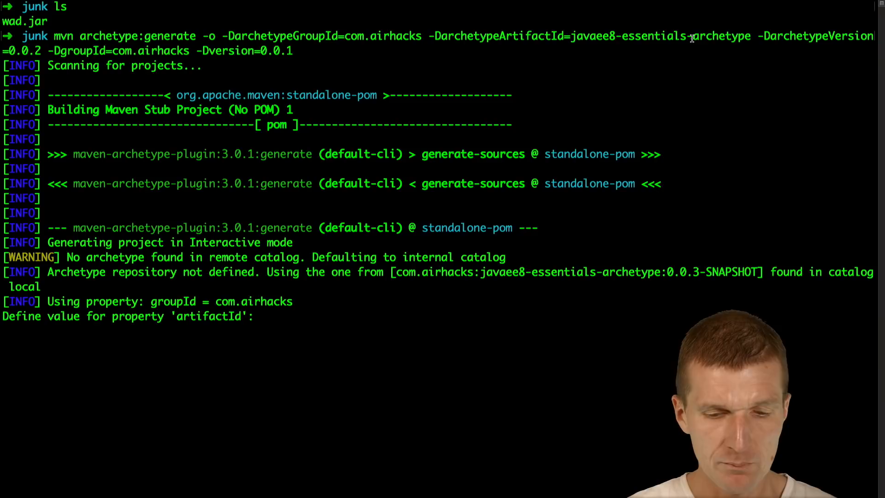
text(duke)
text(y)
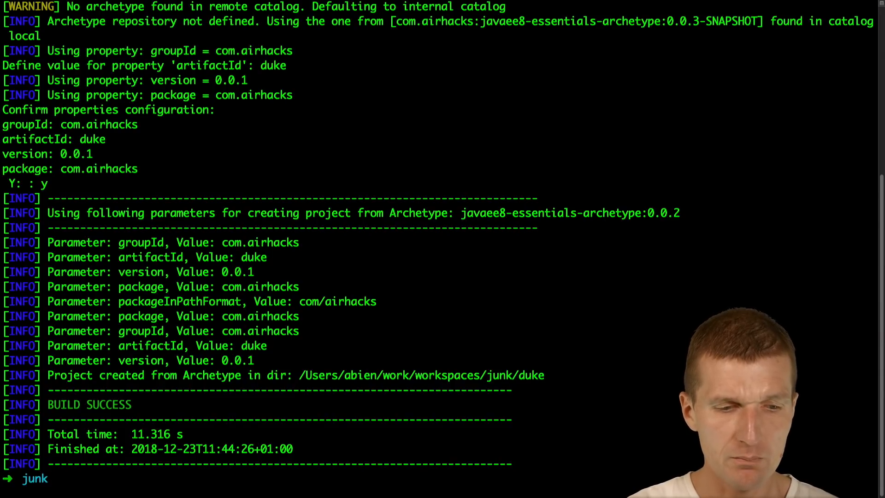
Step: Copy wad.jar into the duke folder, change into it and list its contents
text(ls)
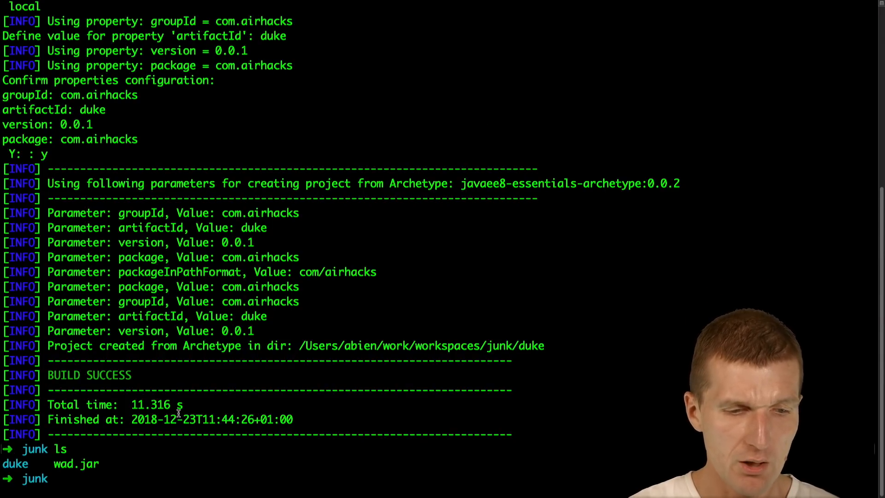
text(cp wad.jar)
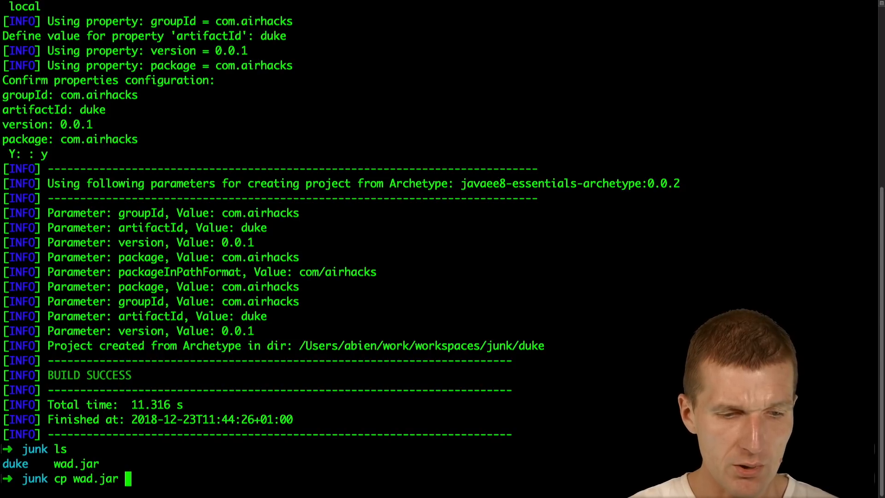
key(Return)
text(ls)
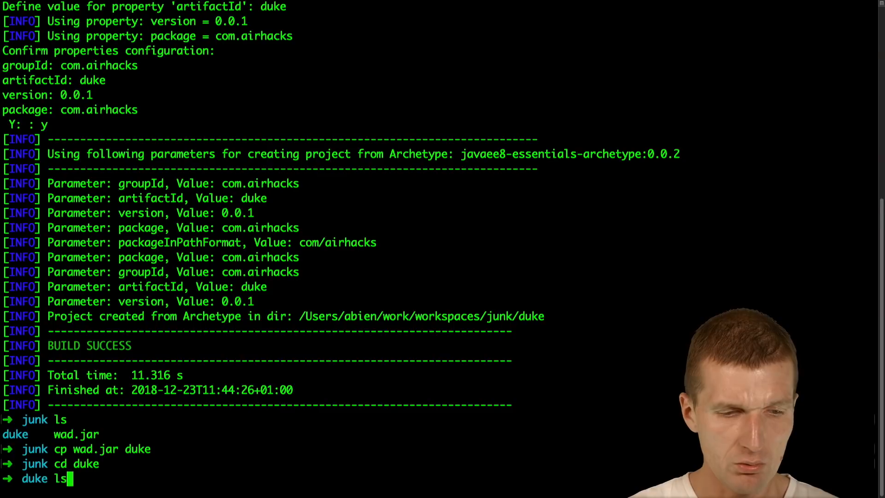
key(Return)
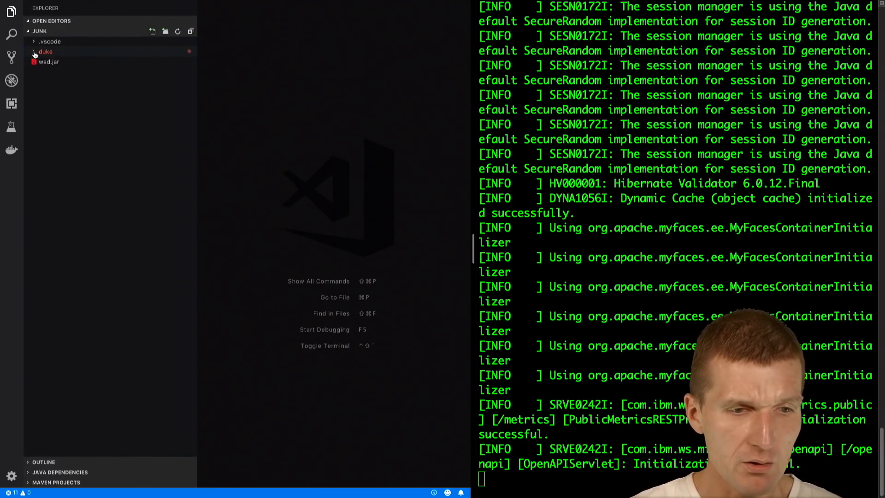
Step: Expand the duke project folder in the Explorer to show src, pom.xml, Dockerfile and wad.jar
click(45, 51)
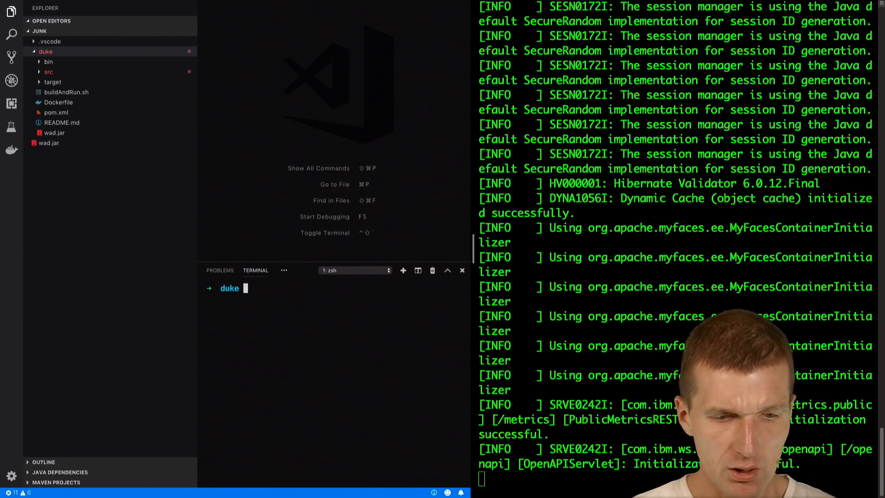
mouse_move(288, 388)
text(java)
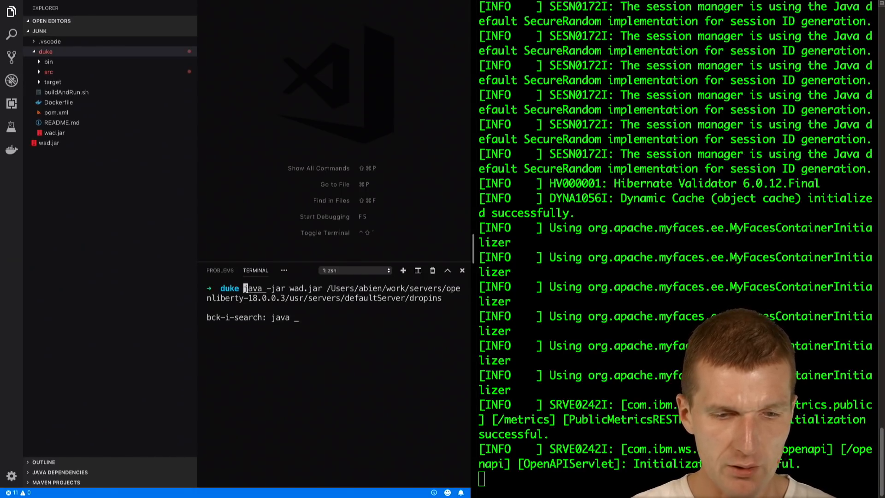
Step: Run java -jar wad.jar with the Open Liberty dropins path so WAD deploys duke.war
text(-)
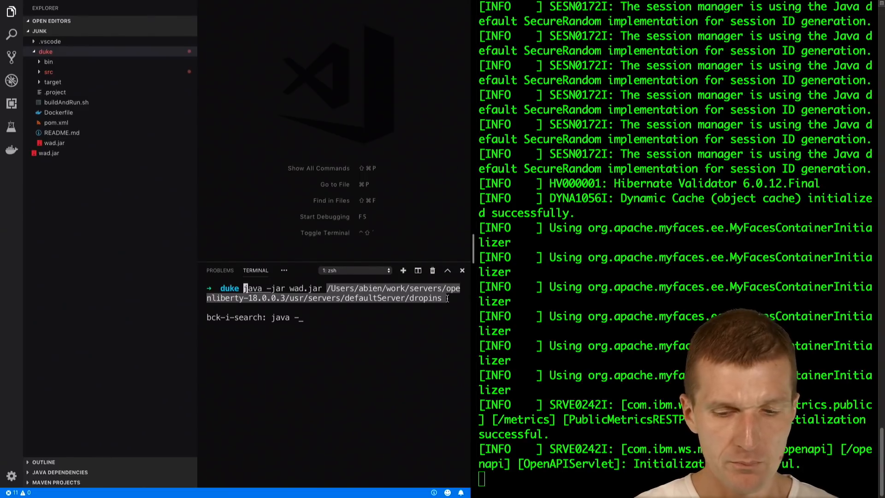
key(Return)
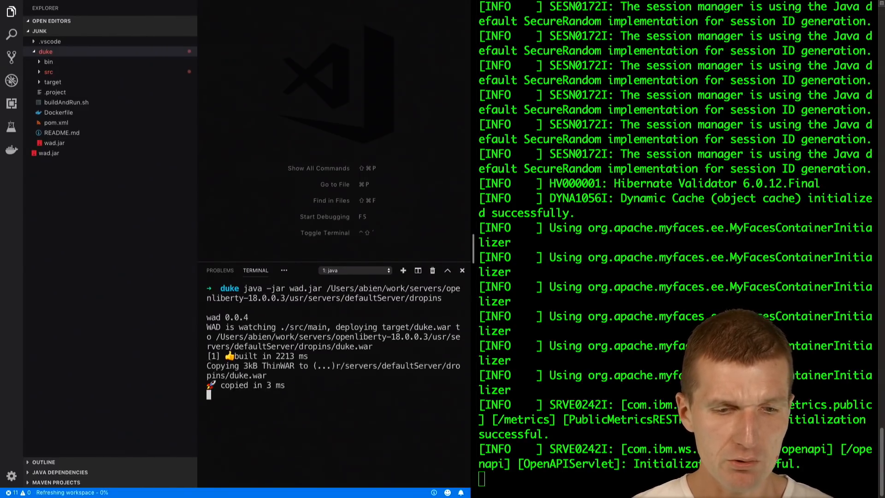
scroll(down, 3)
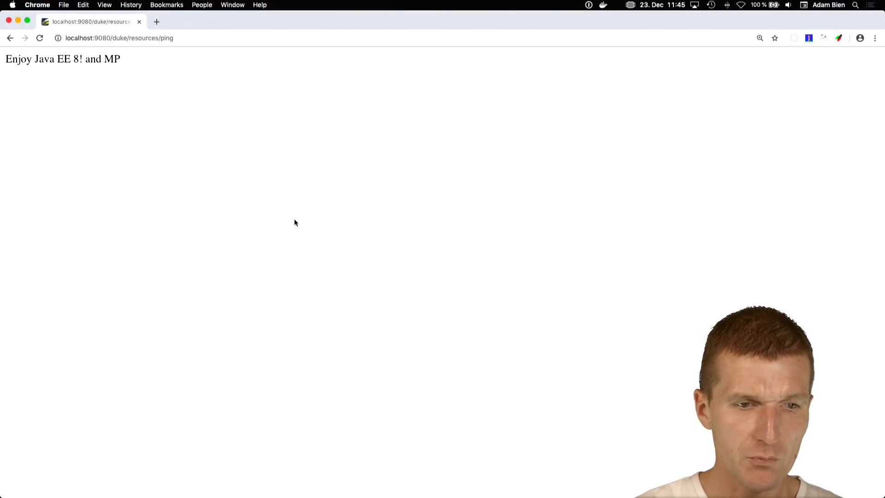
Step: Load localhost:9080/duke/ (404), then the duke resources/ping endpoint in Chrome
text(localhost:9080/duke/)
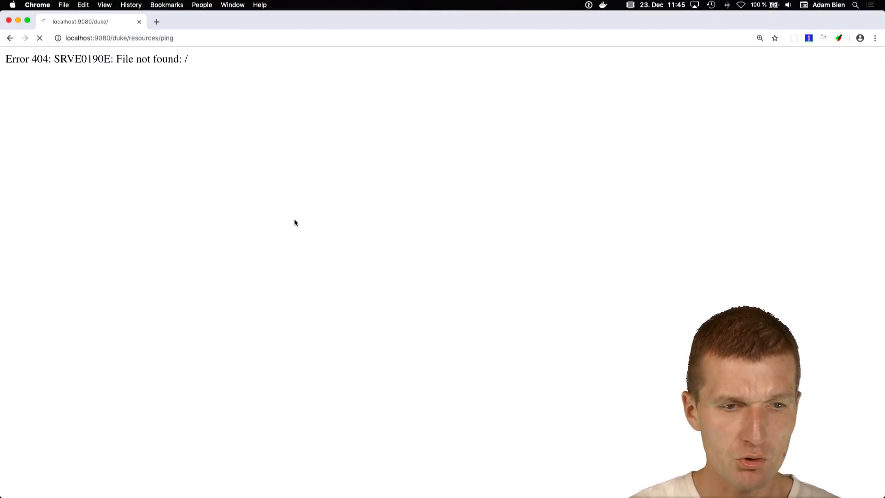
click(40, 38)
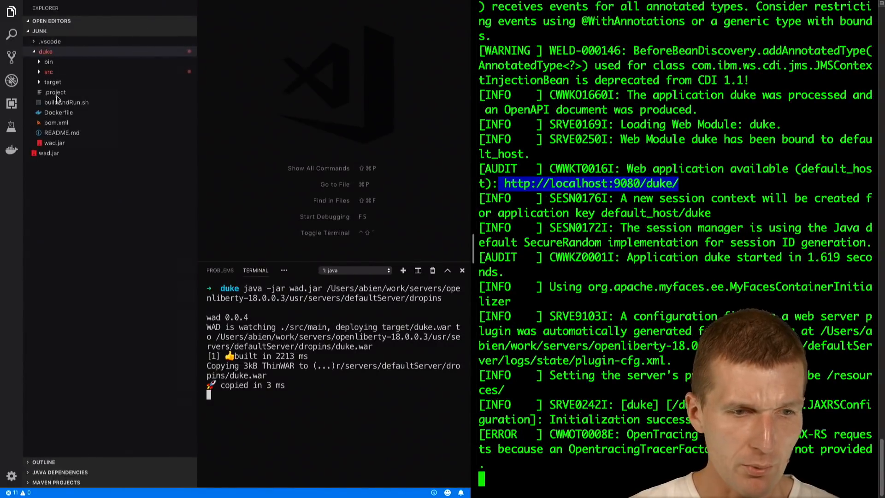
Step: Edit PingResource.java so ping returns "Enjoy Jakarta EE + MicroProfile"
click(48, 72)
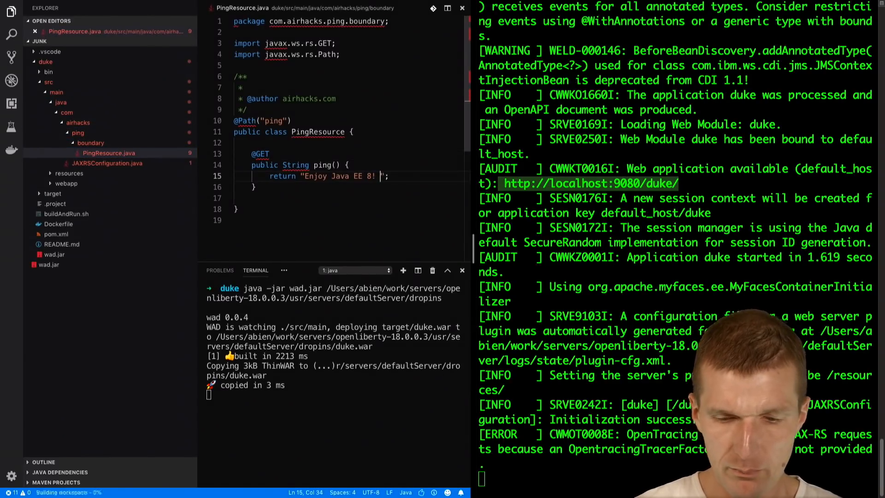
text(+ Micr)
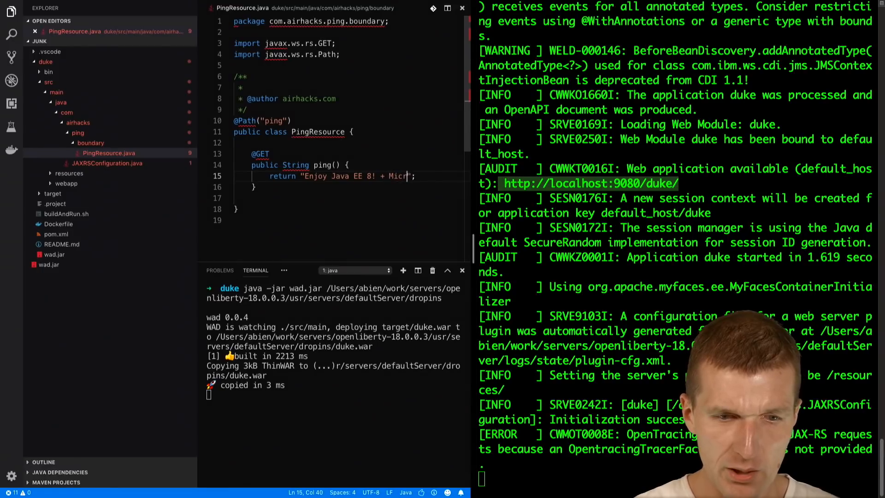
text(oProfile)
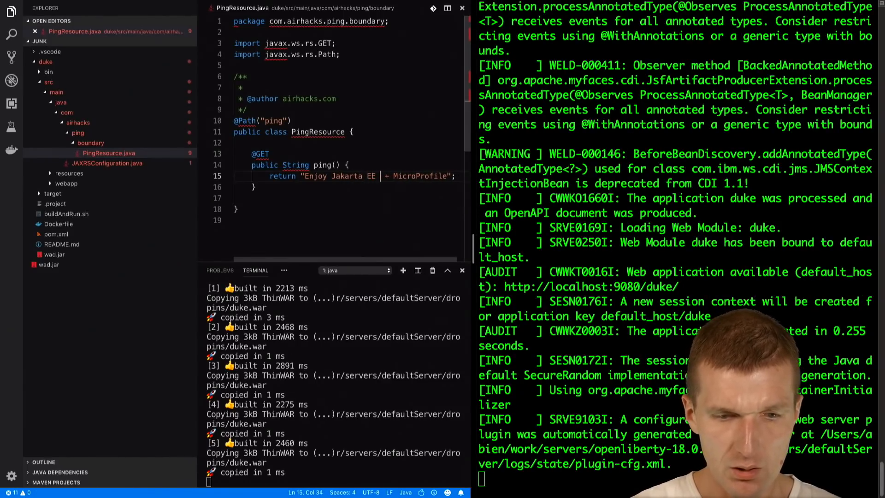
Step: Change the greeting to "Enjoy Jakarta EE.next + MicroProfile", replacing the numbered version
text(10)
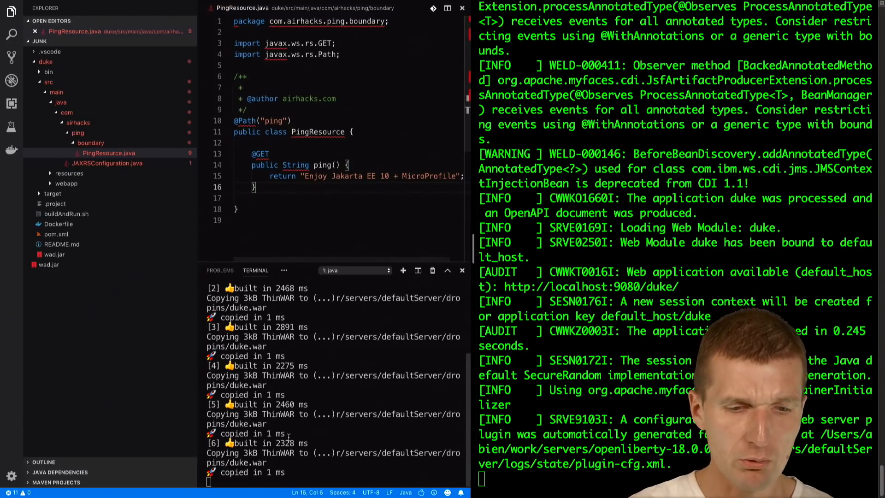
mouse_move(699, 281)
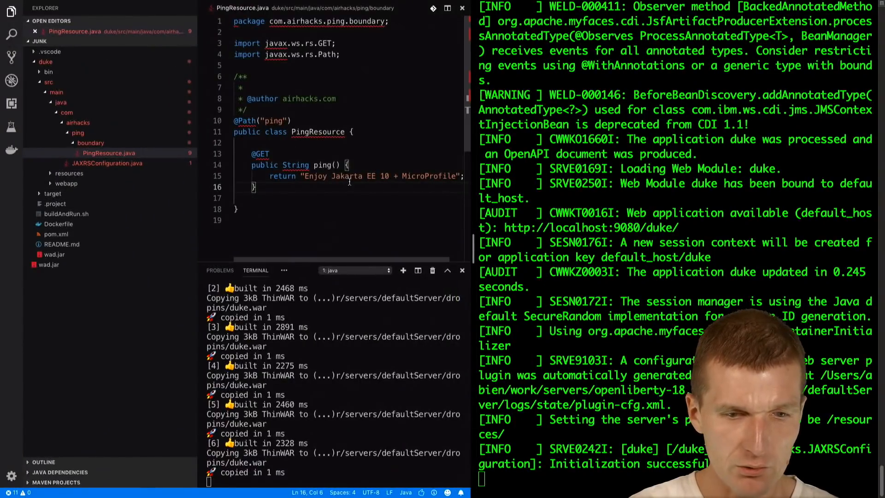
click(375, 176)
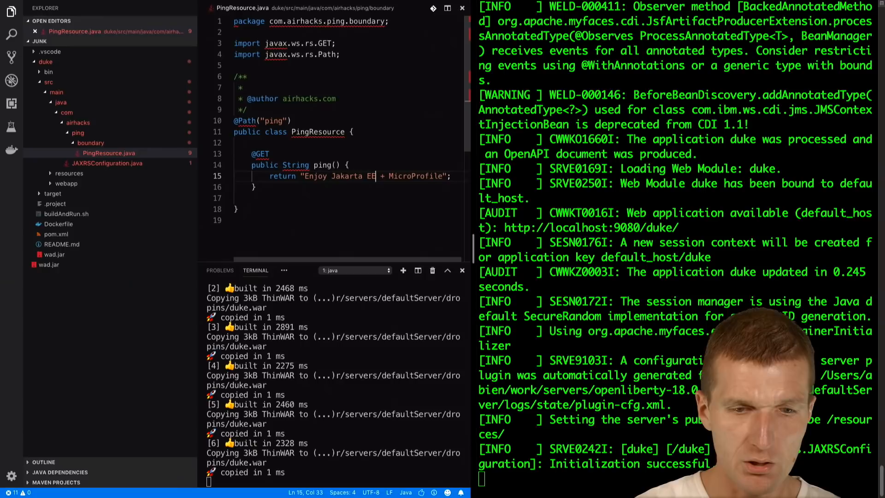
text(.next)
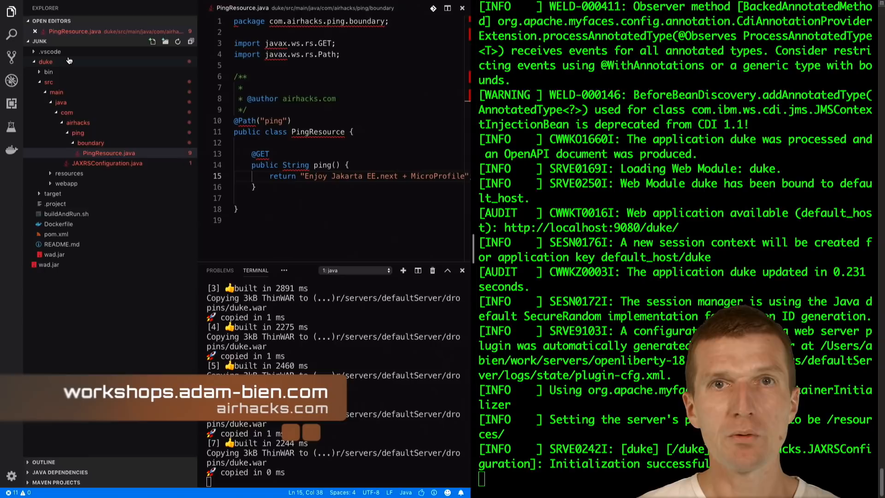
mouse_move(46, 61)
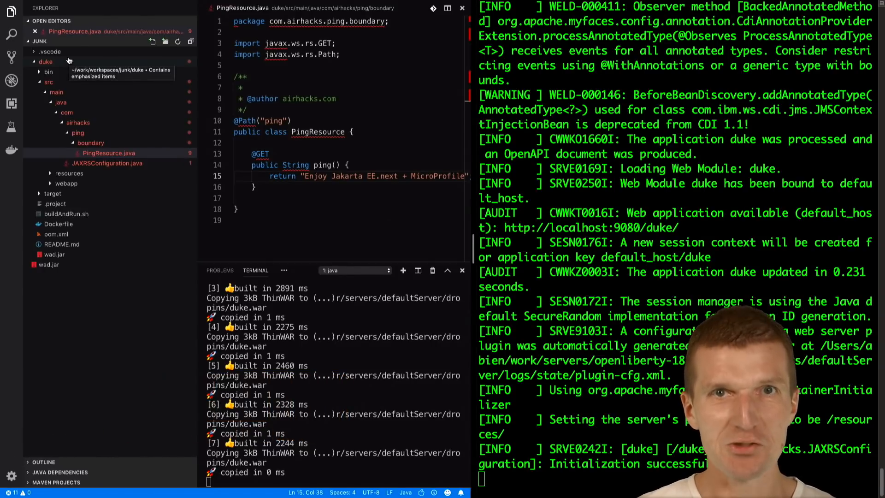